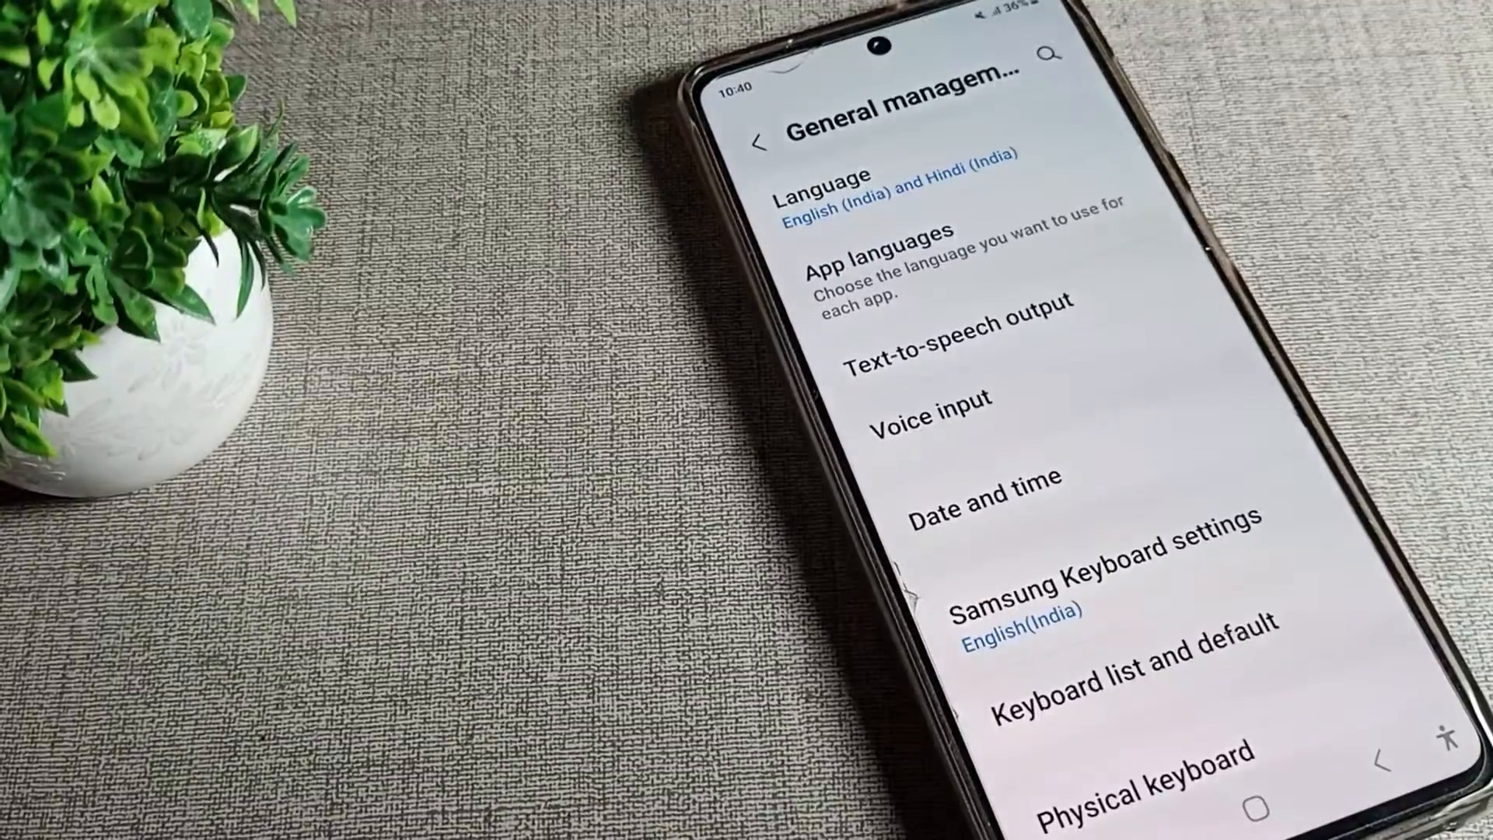
Scroll General management to Reset and choose Reset network settings.
scroll("up", 3)
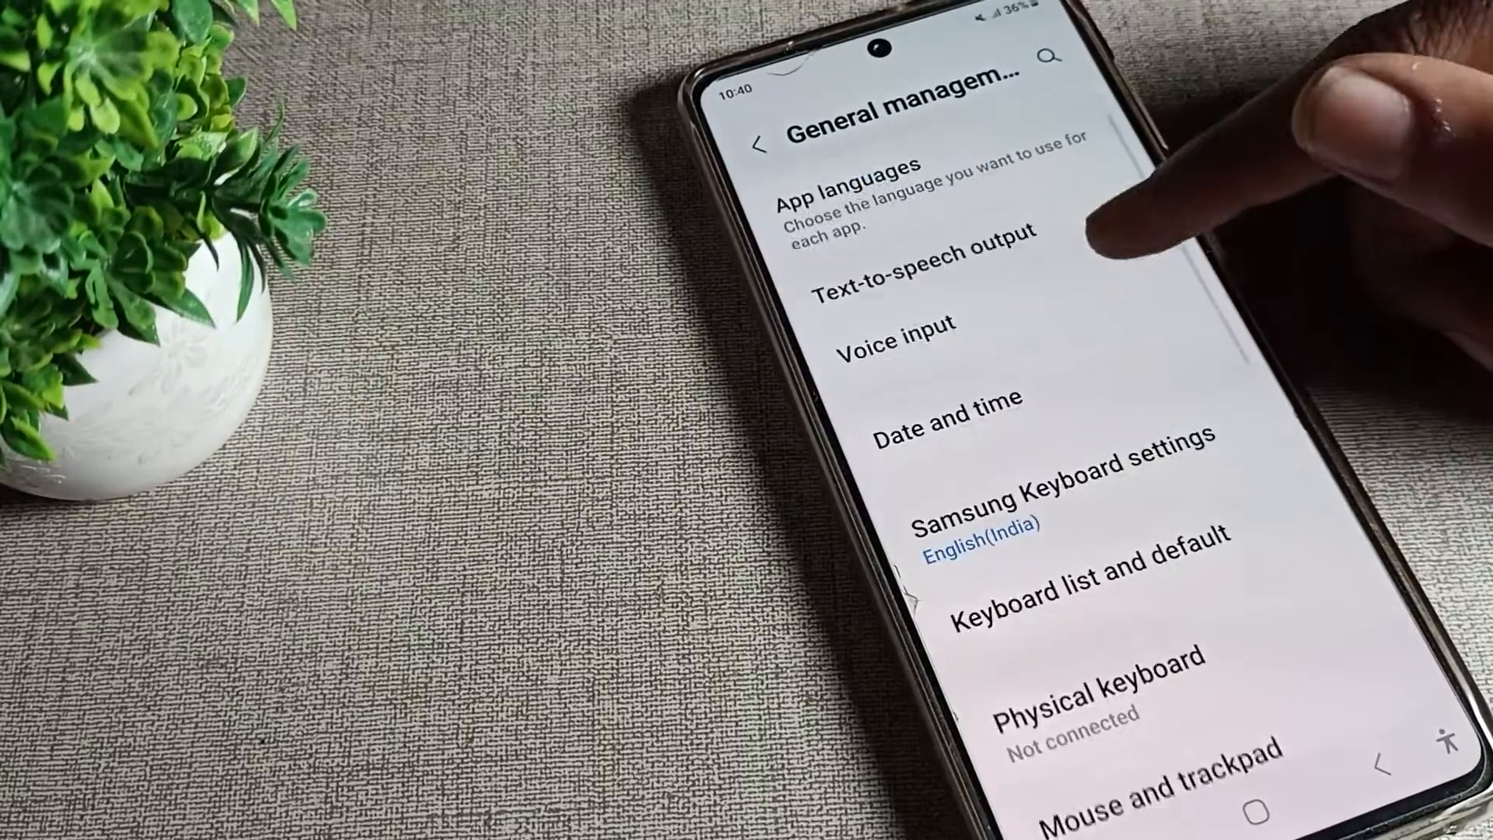
scroll("up", 3)
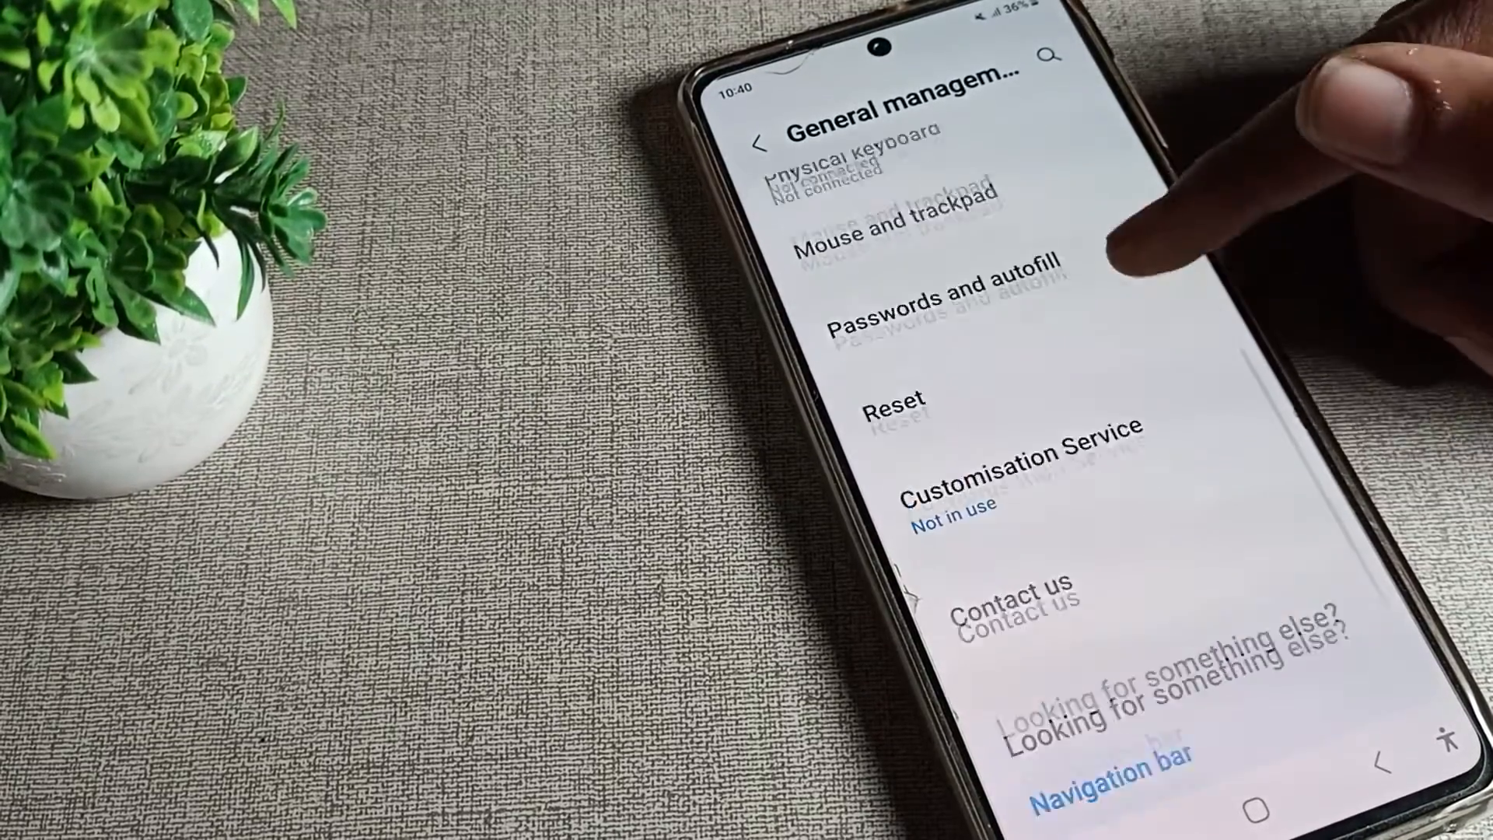
left_click(896, 404)
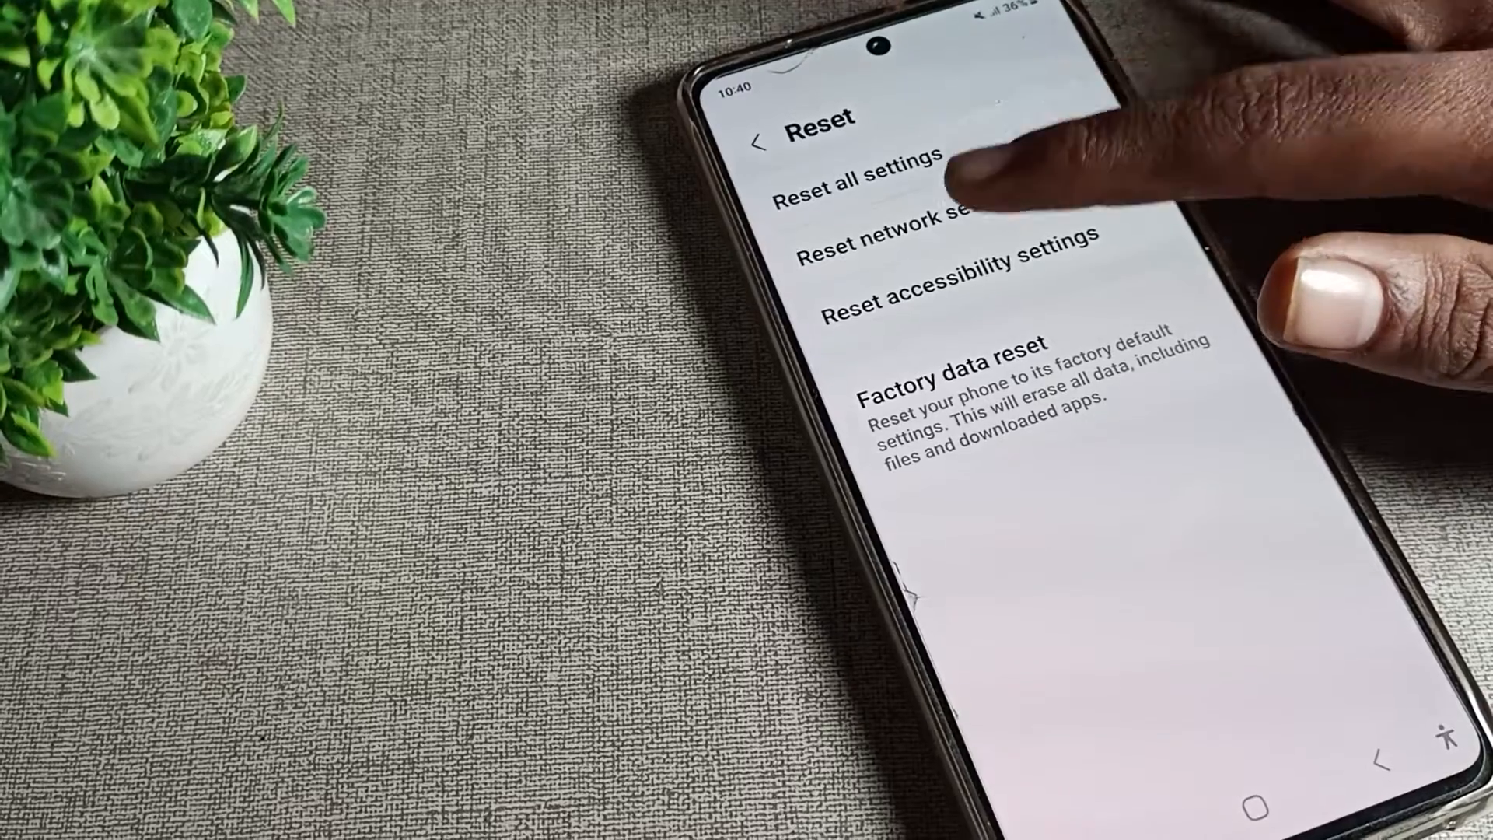
left_click(893, 226)
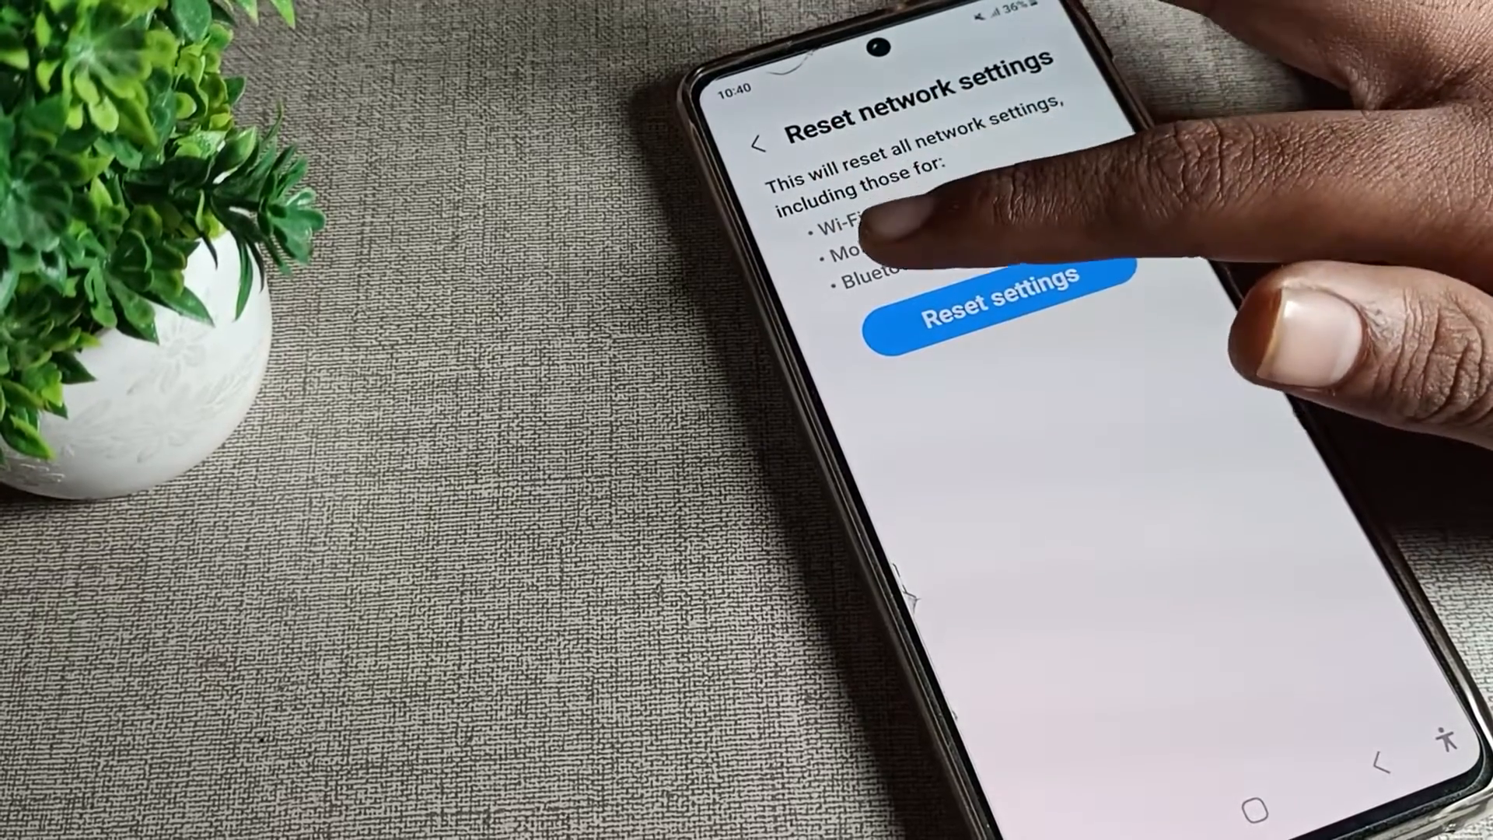
Confirm Reset settings so all network settings are cleared.
left_click(991, 305)
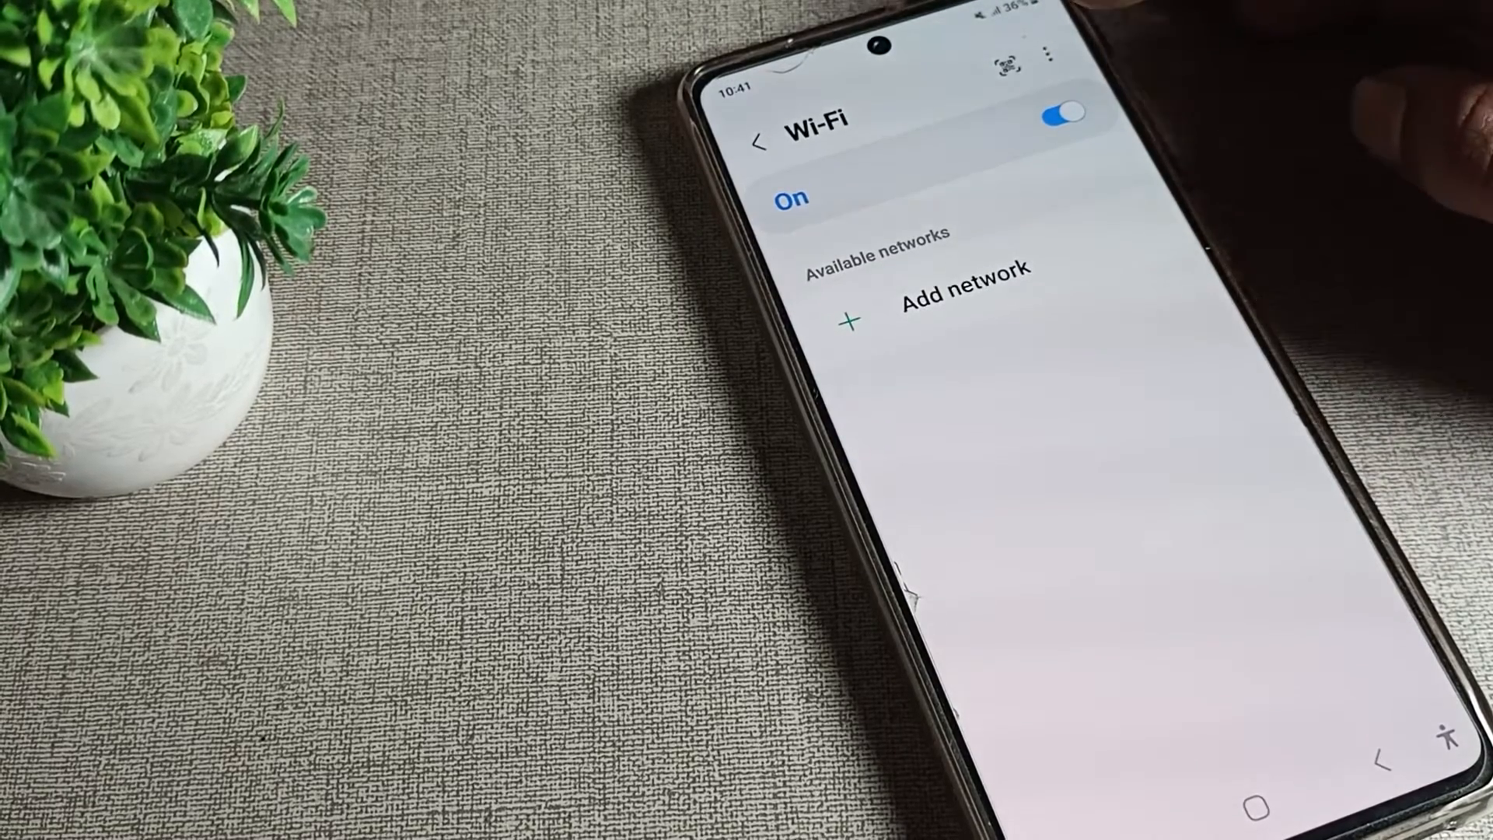
Switch Wi-Fi off and back on so the 5G network reappears.
left_click(1063, 112)
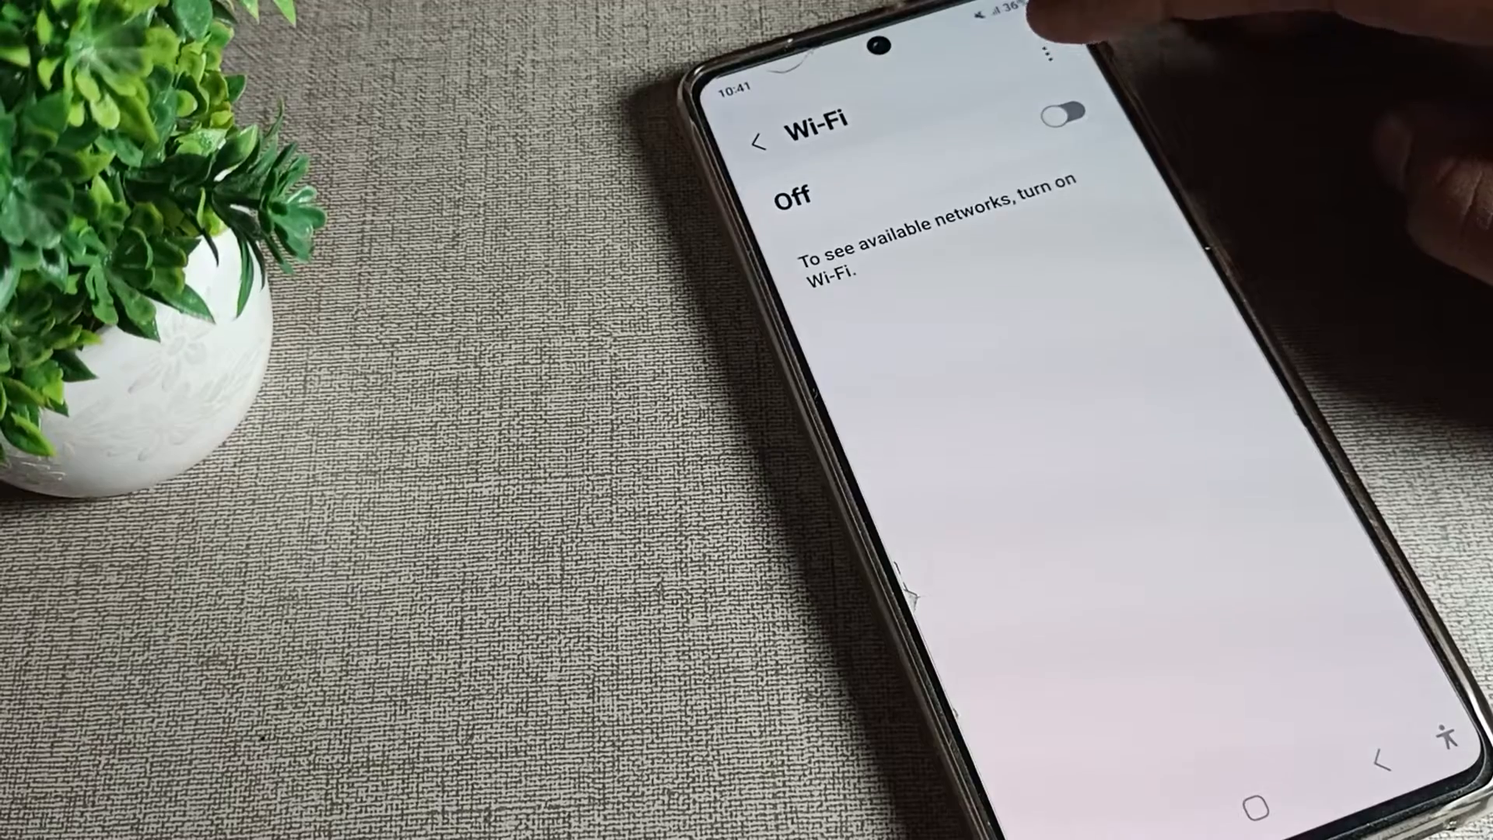
left_click(1064, 114)
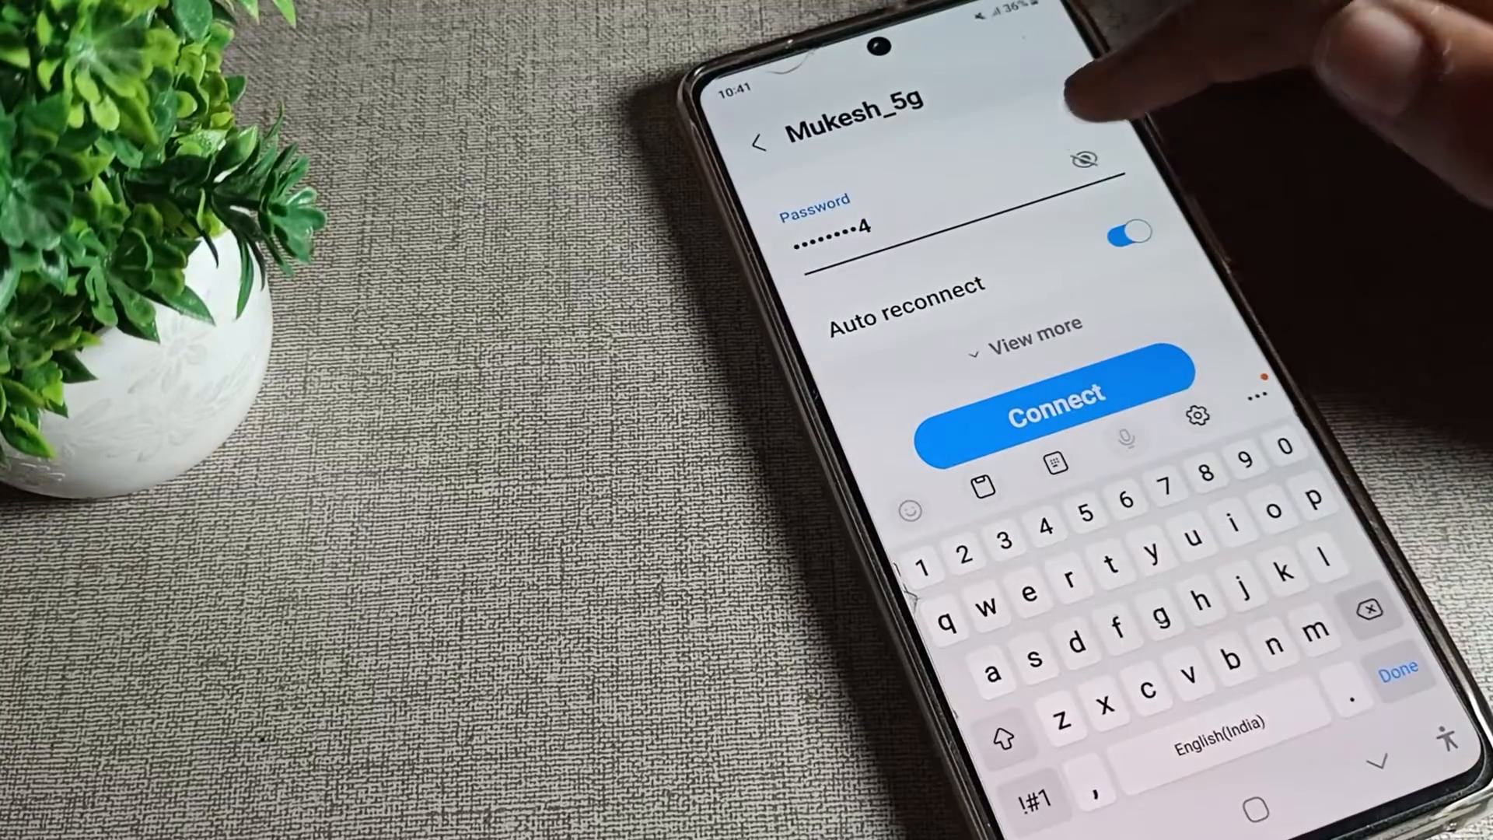
Connect to the 5G network with the entered password, then switch Wi-Fi off.
left_click(1050, 398)
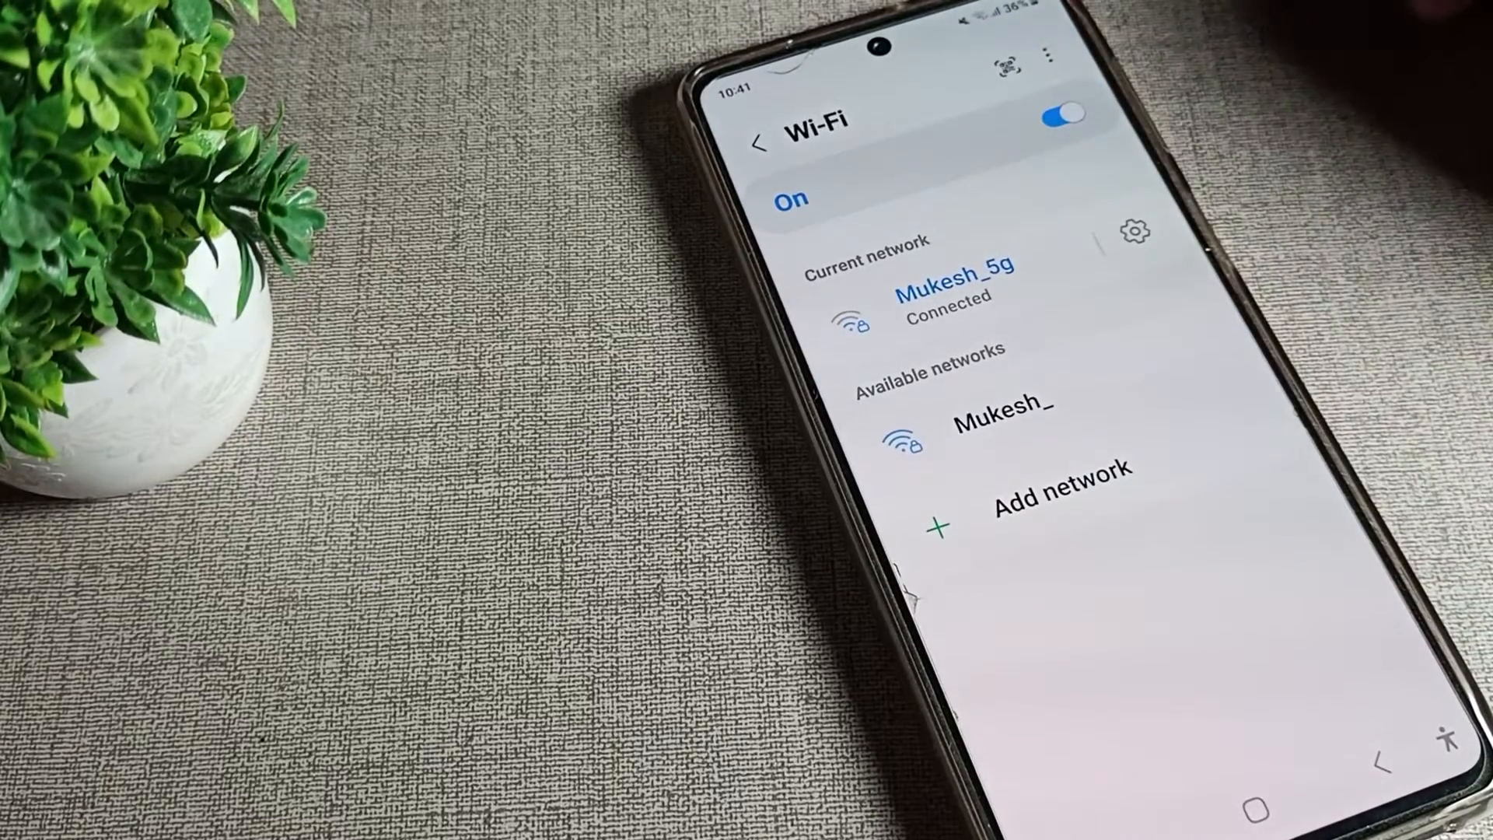
left_click(1066, 113)
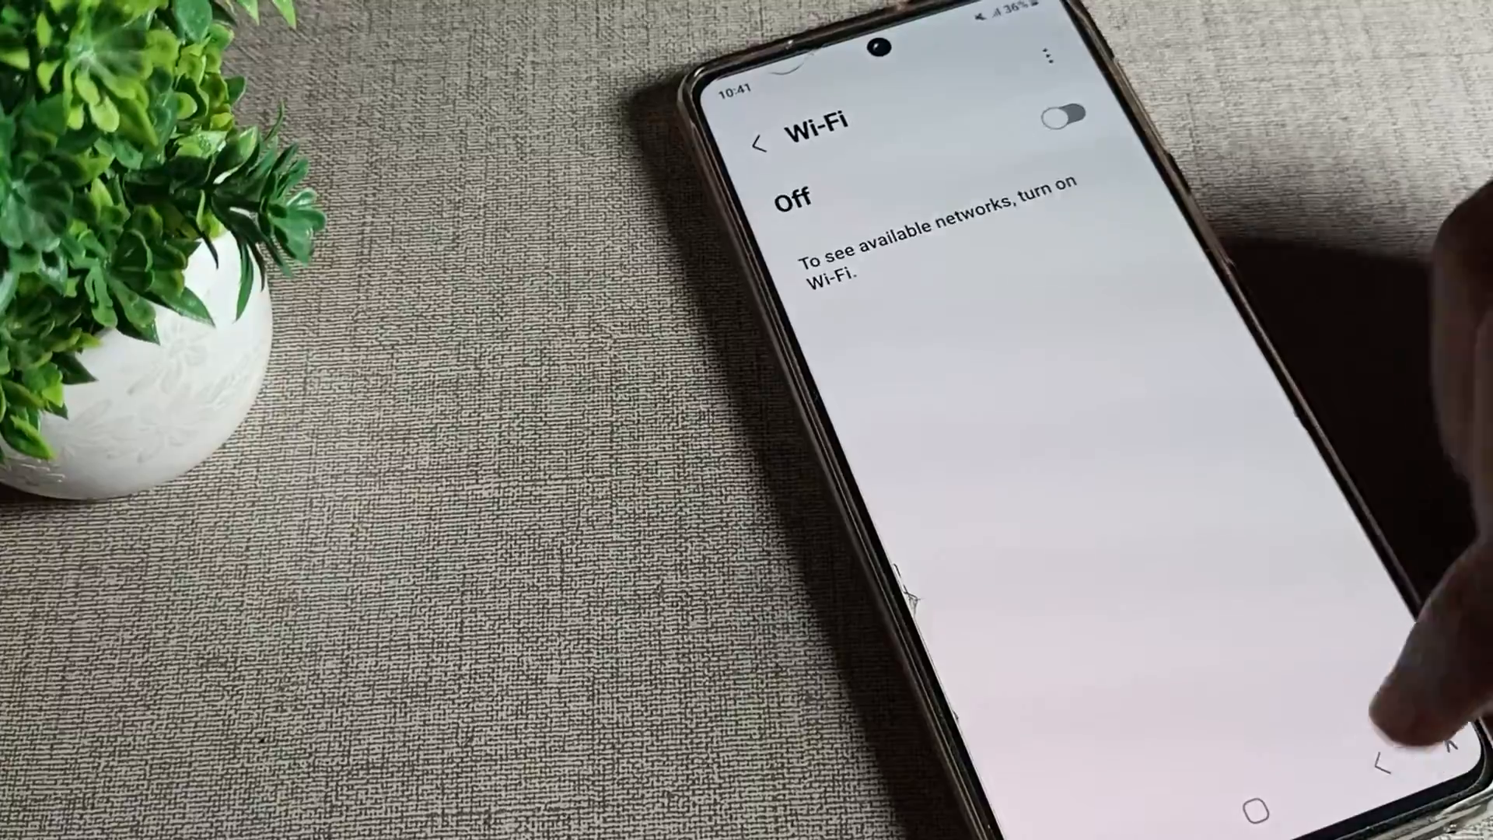